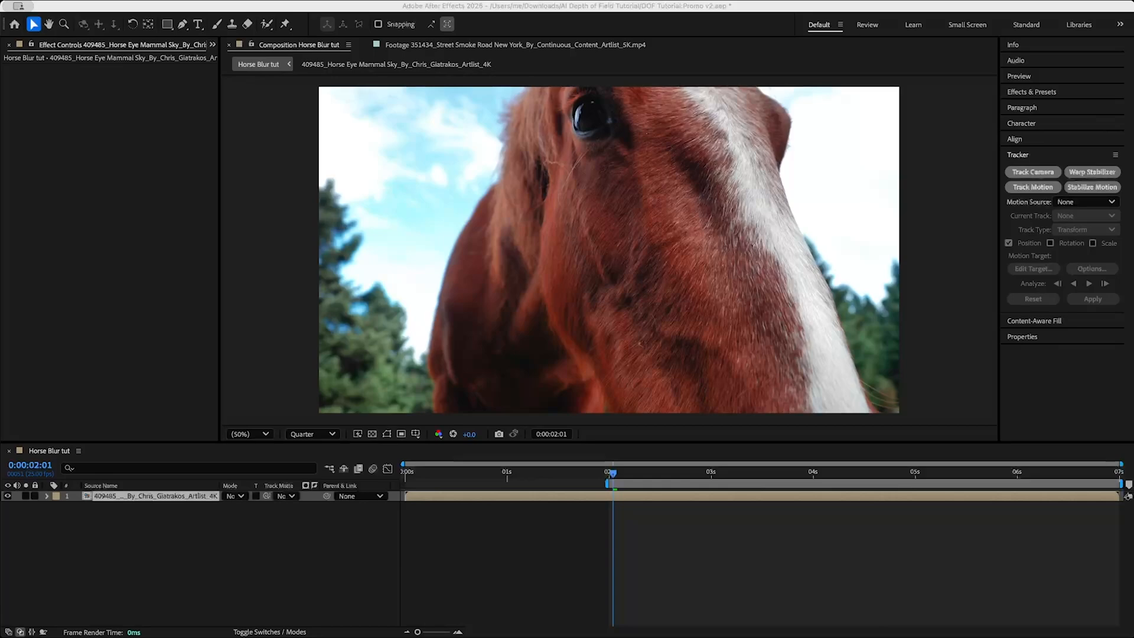
mouse_move(634, 471)
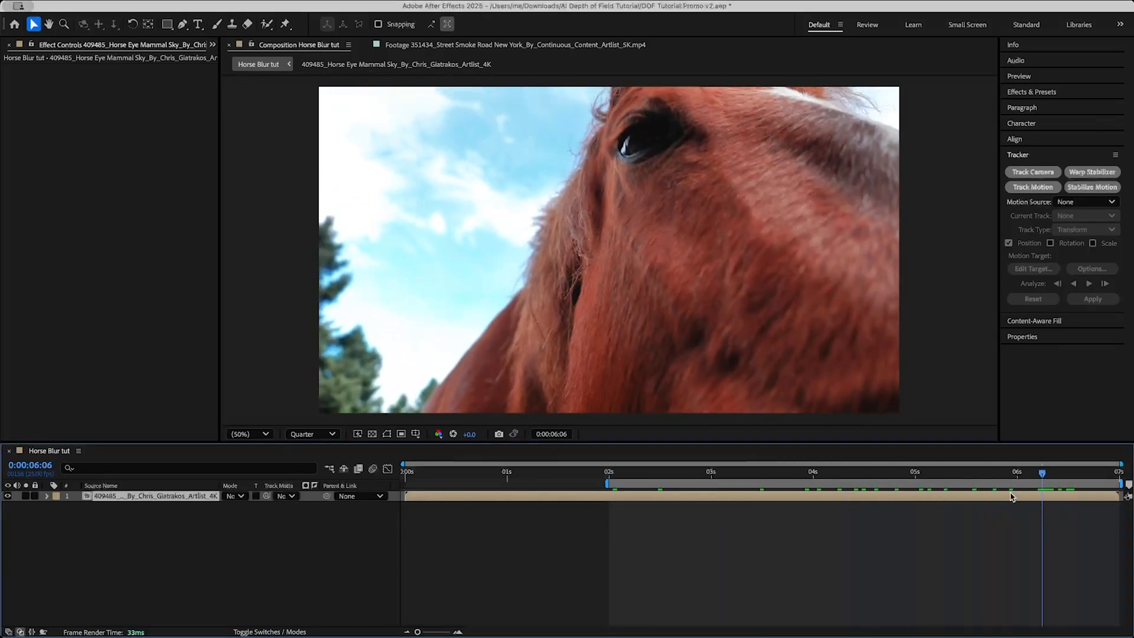
Apply the BSKL AI Depth of Field effect to the horse clip from Effects & Presets
left_click(636, 472)
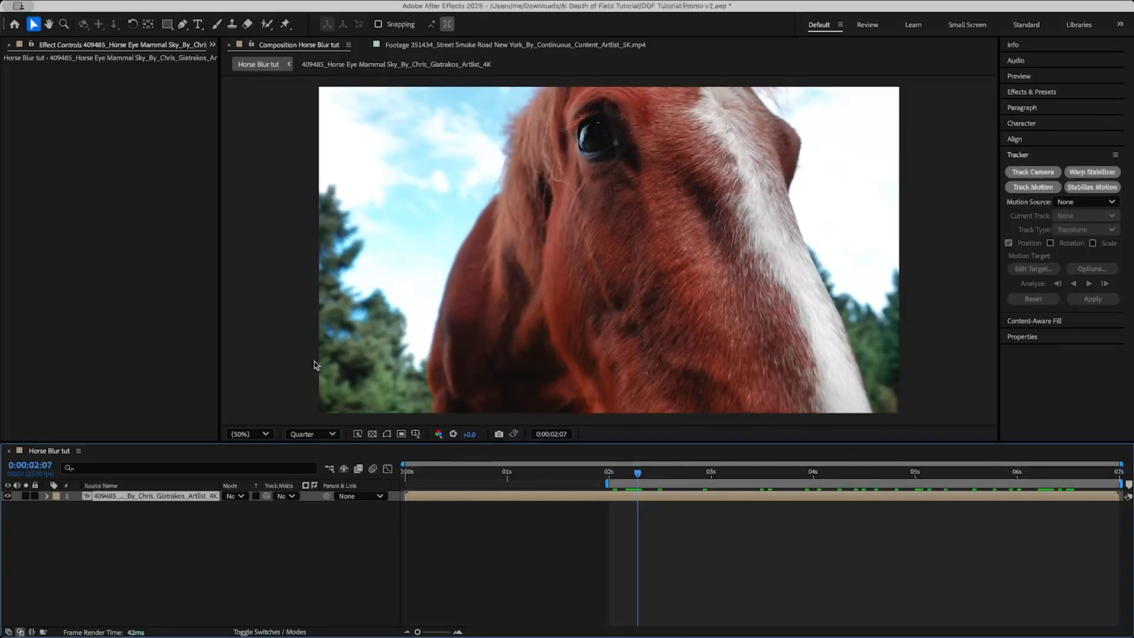
mouse_move(624, 481)
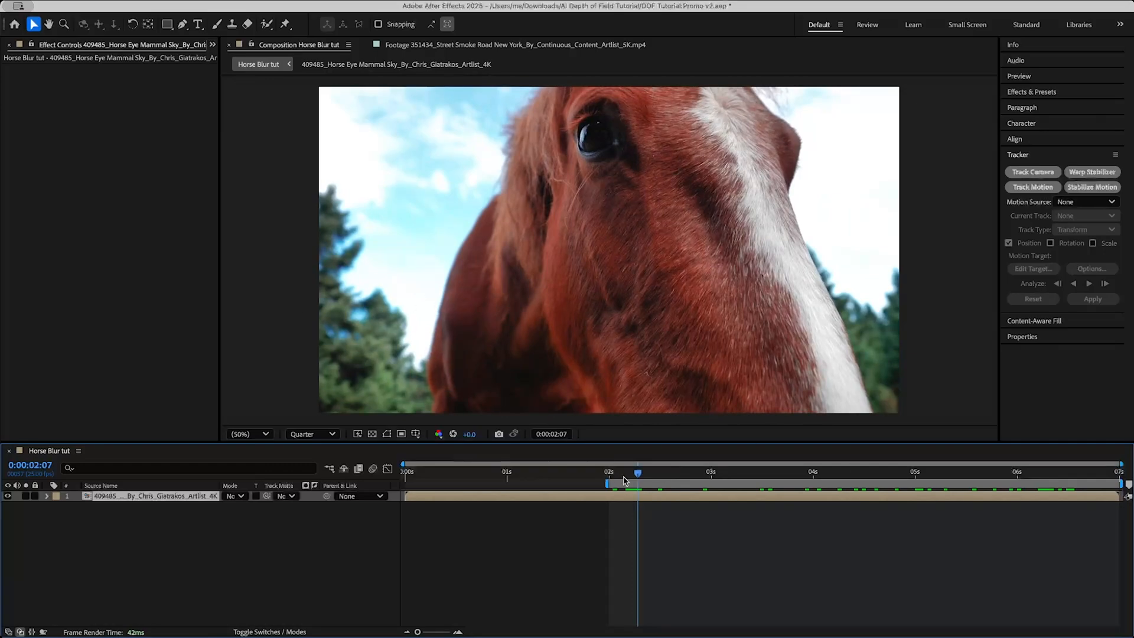
left_click(1032, 92)
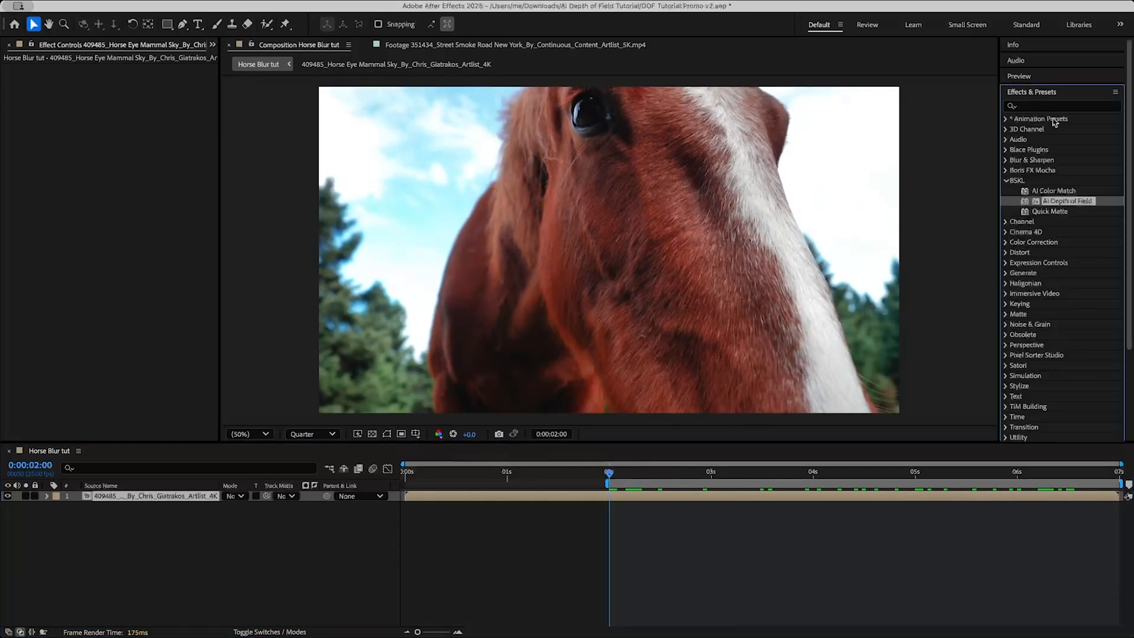
double_click(1064, 200)
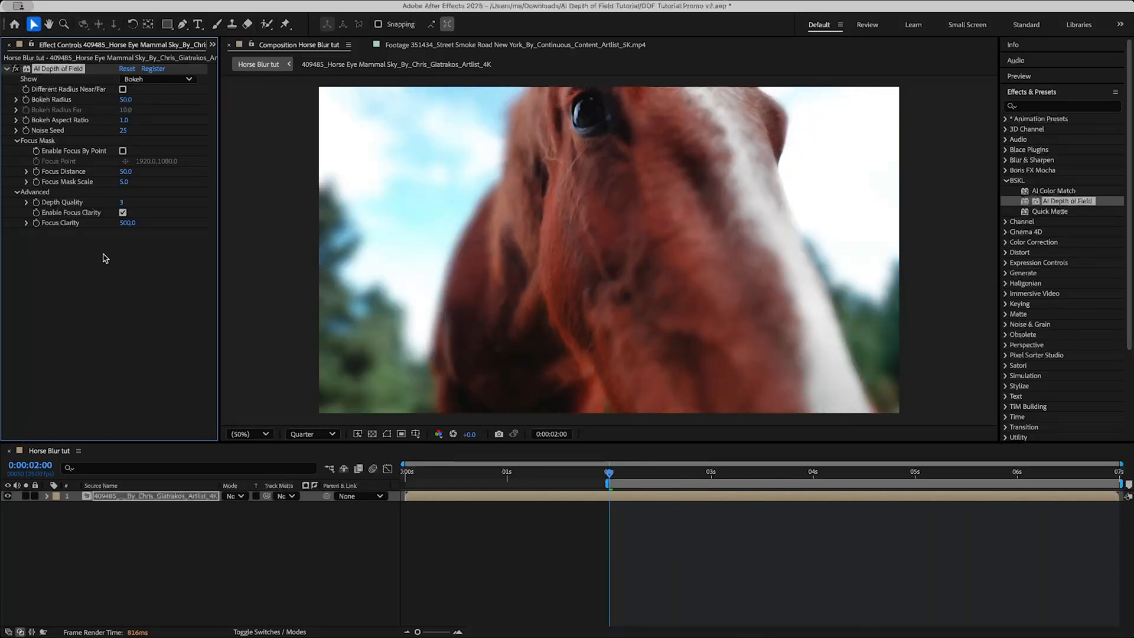
mouse_move(585, 114)
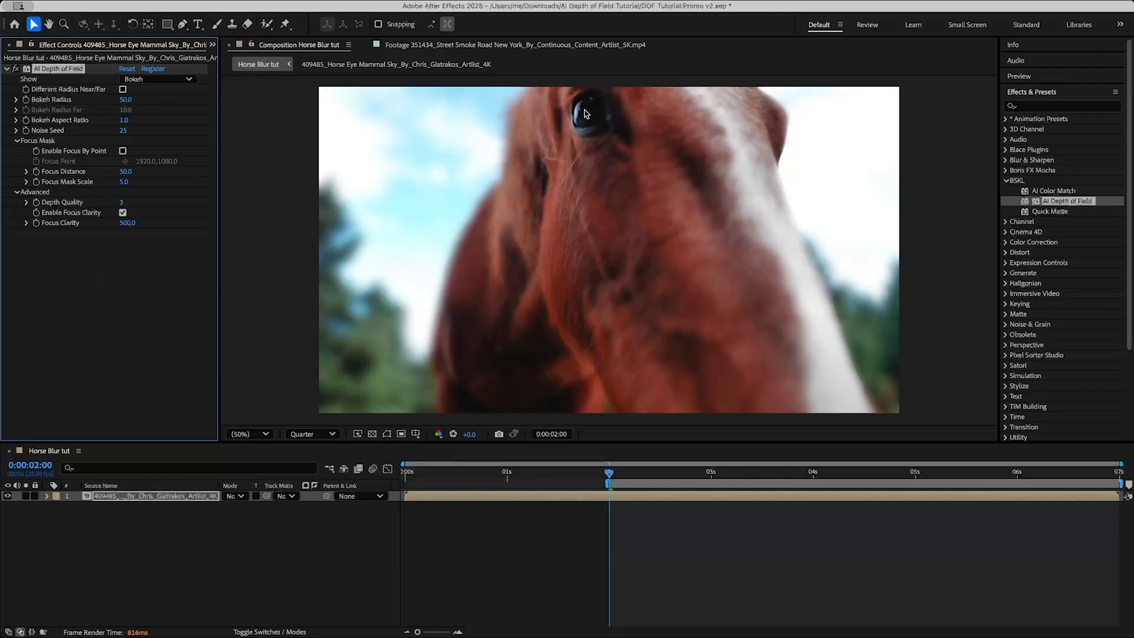
mouse_move(559, 230)
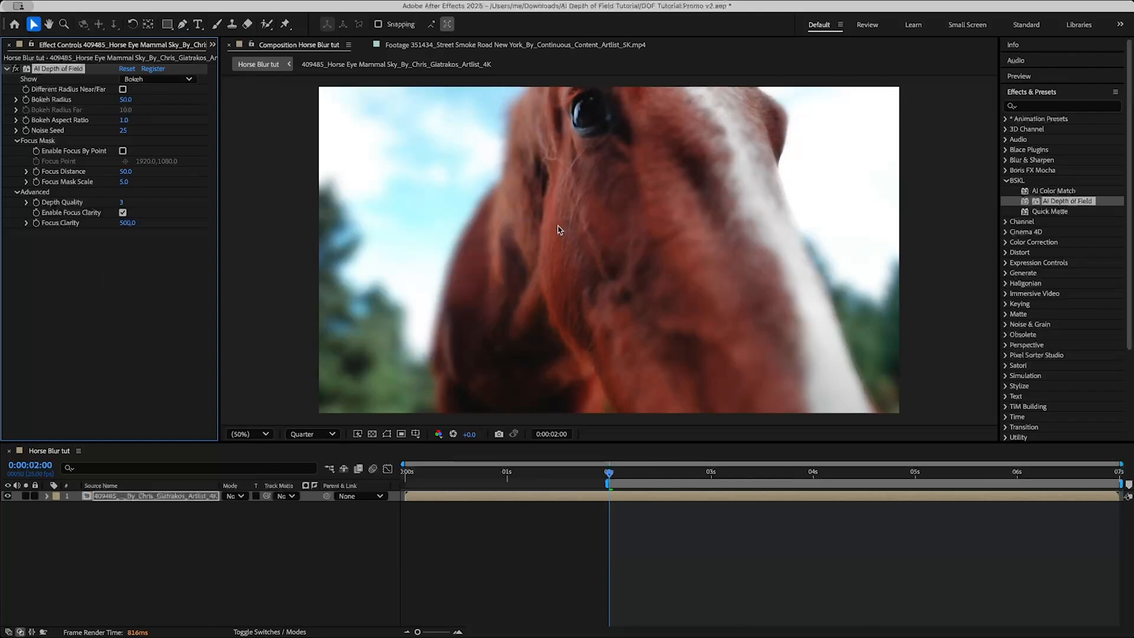
mouse_move(568, 170)
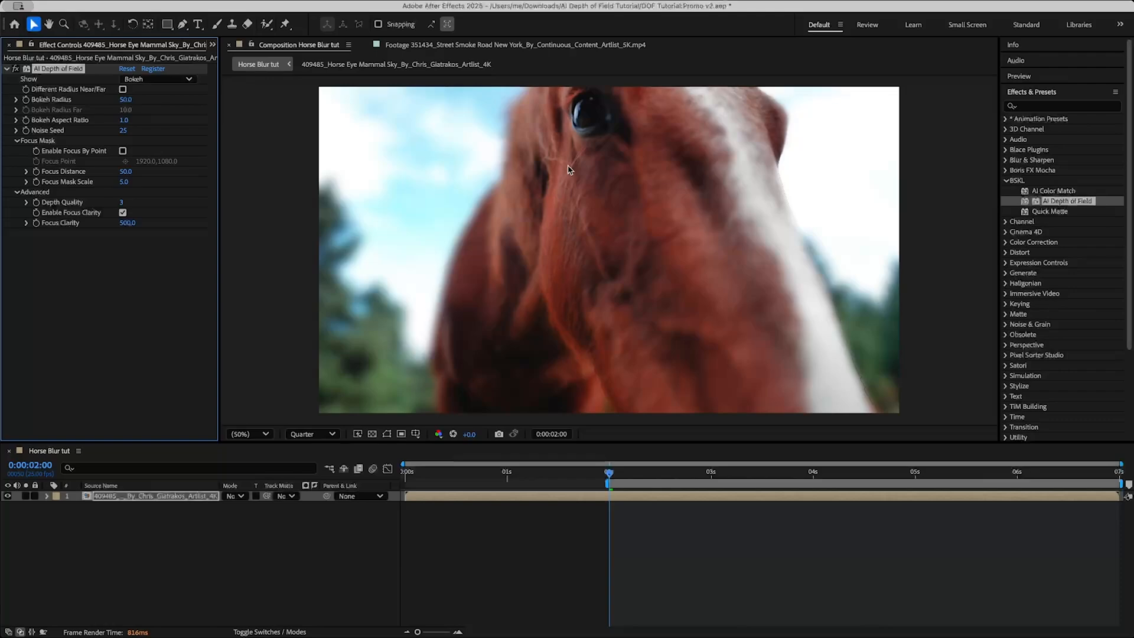
mouse_move(591, 121)
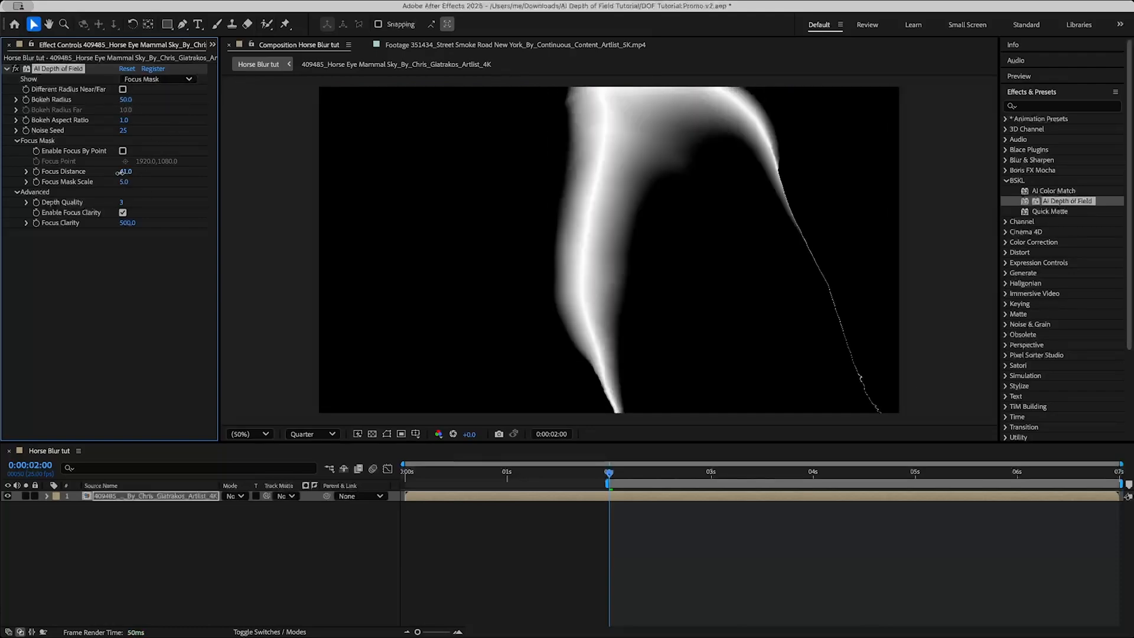
Compare the Bokeh result and Focus Mask views via the Show setting
left_click(157, 79)
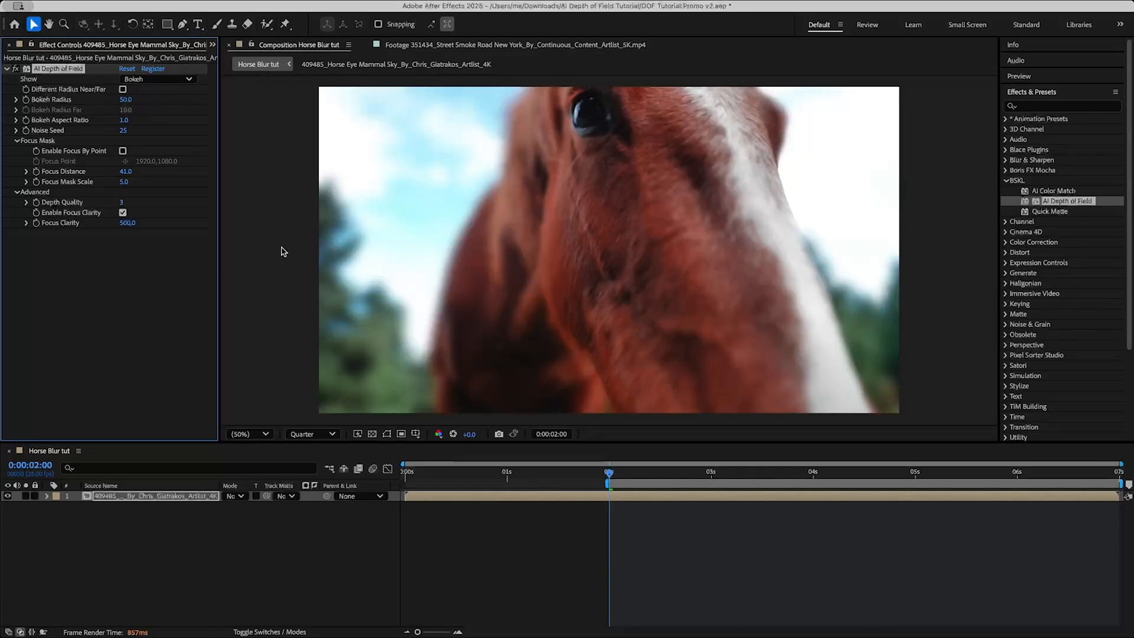
left_click(157, 78)
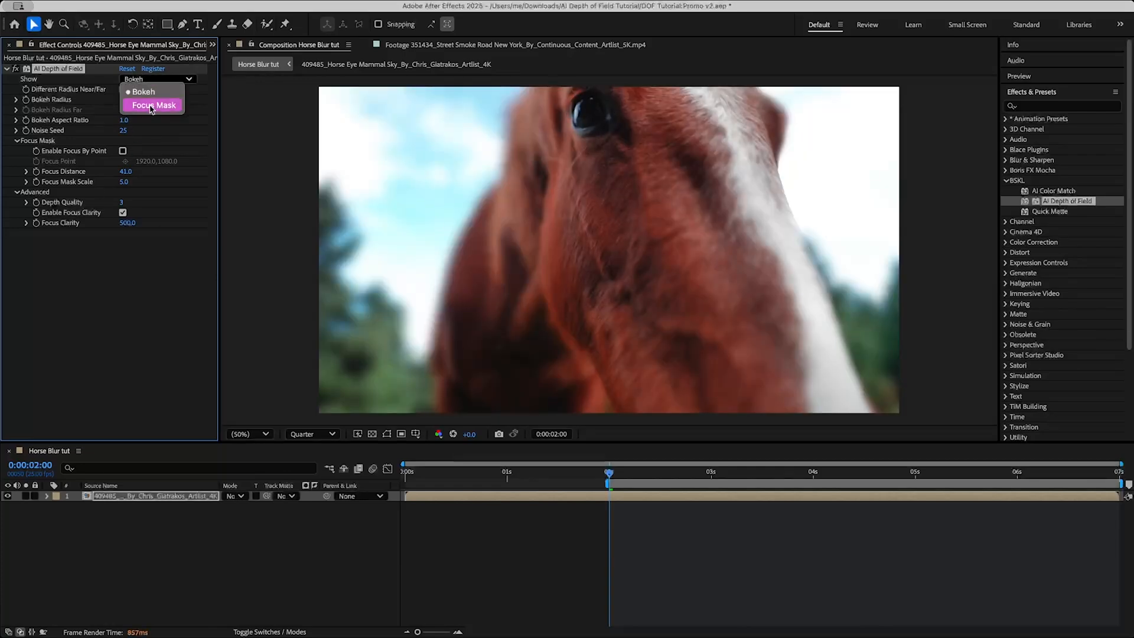
left_click(154, 105)
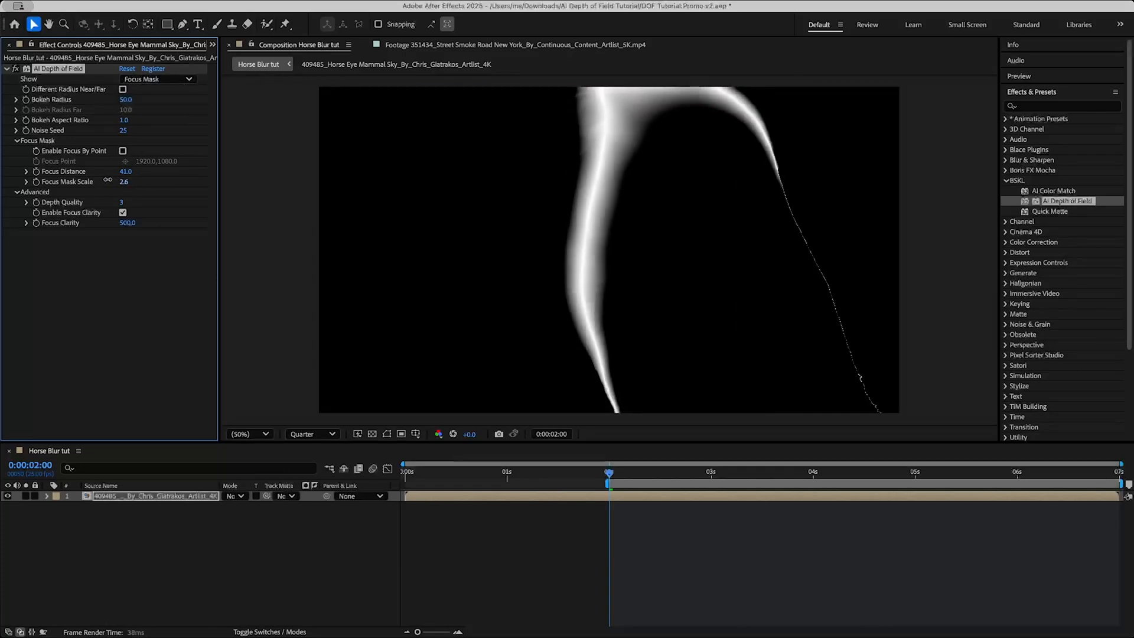
left_click(157, 79)
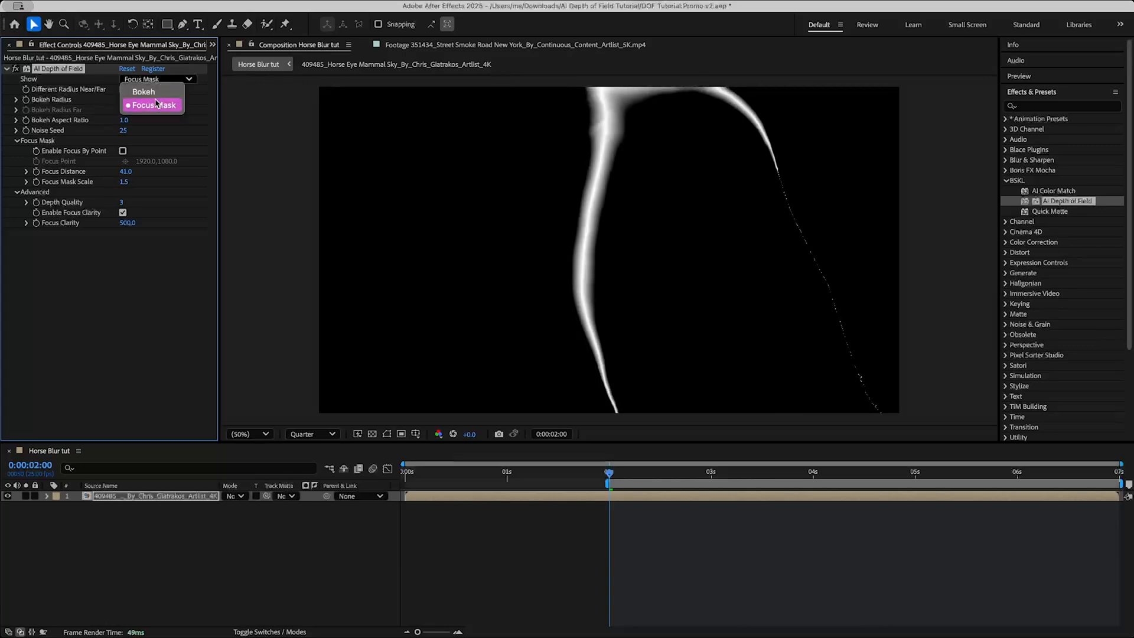
left_click(143, 92)
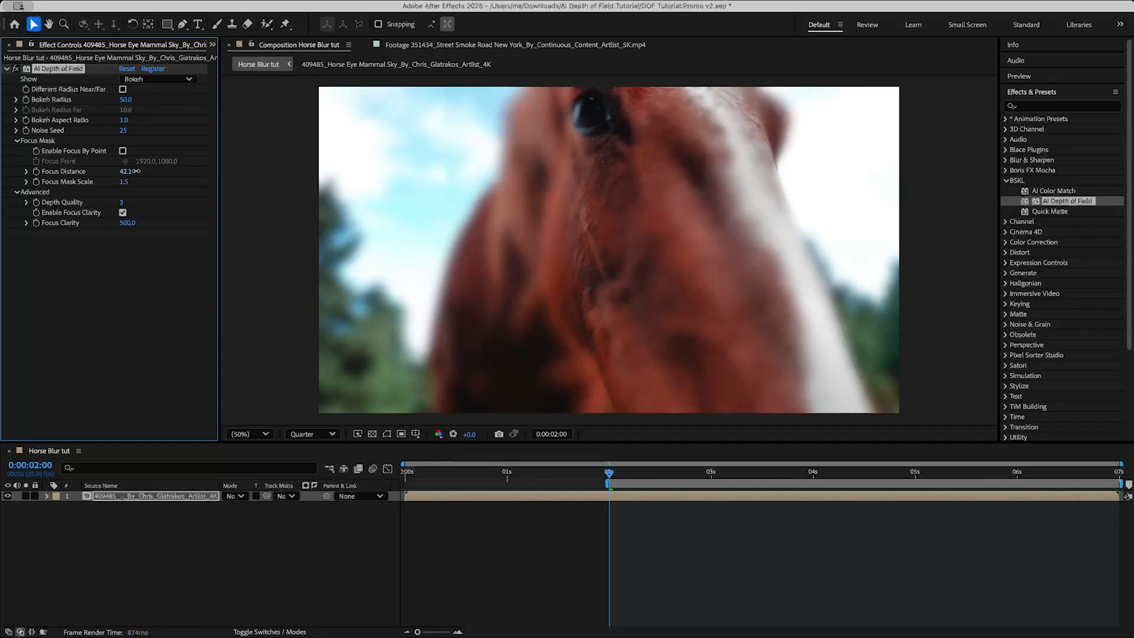
Set Focus Distance to 44 and show the resulting focus mask
left_click_drag(126, 171, 130, 171)
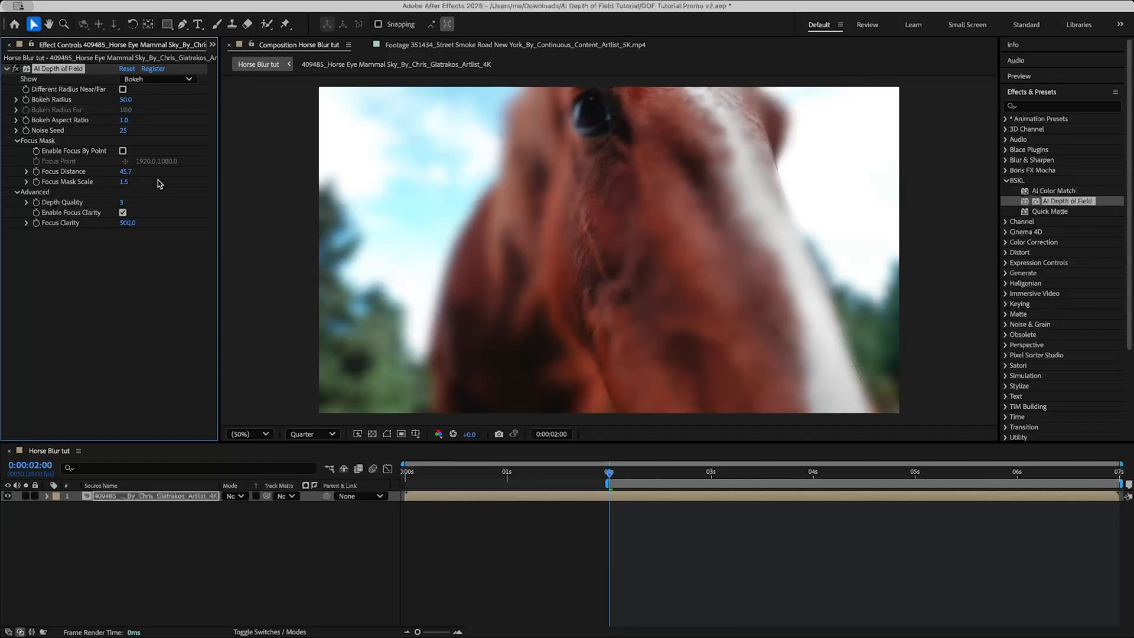
double_click(126, 171)
type("44")
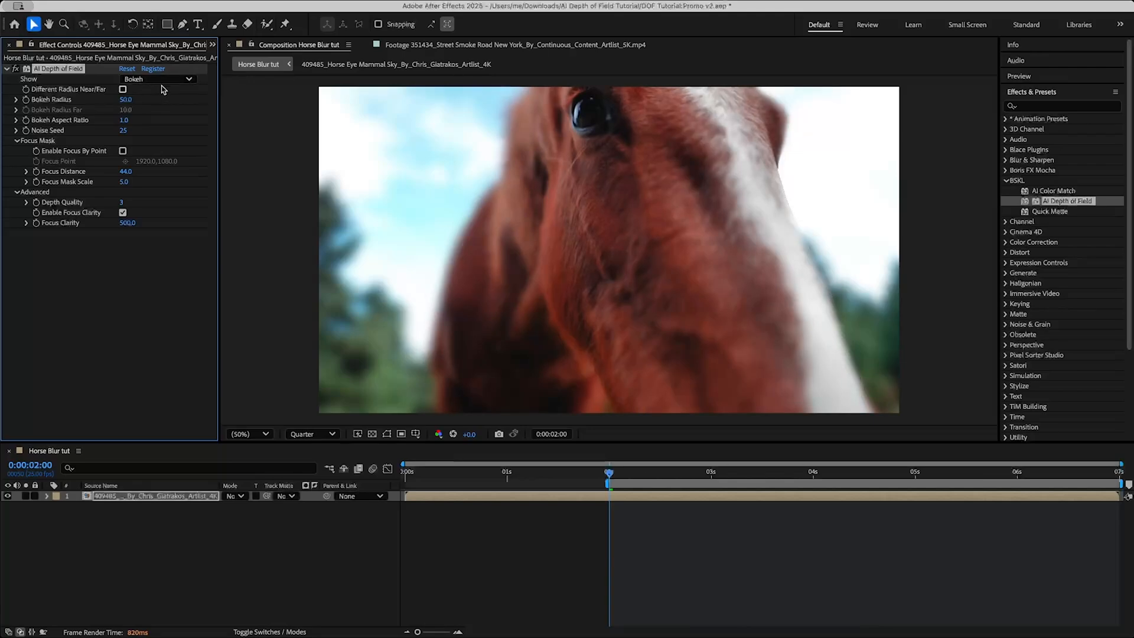
left_click(157, 78)
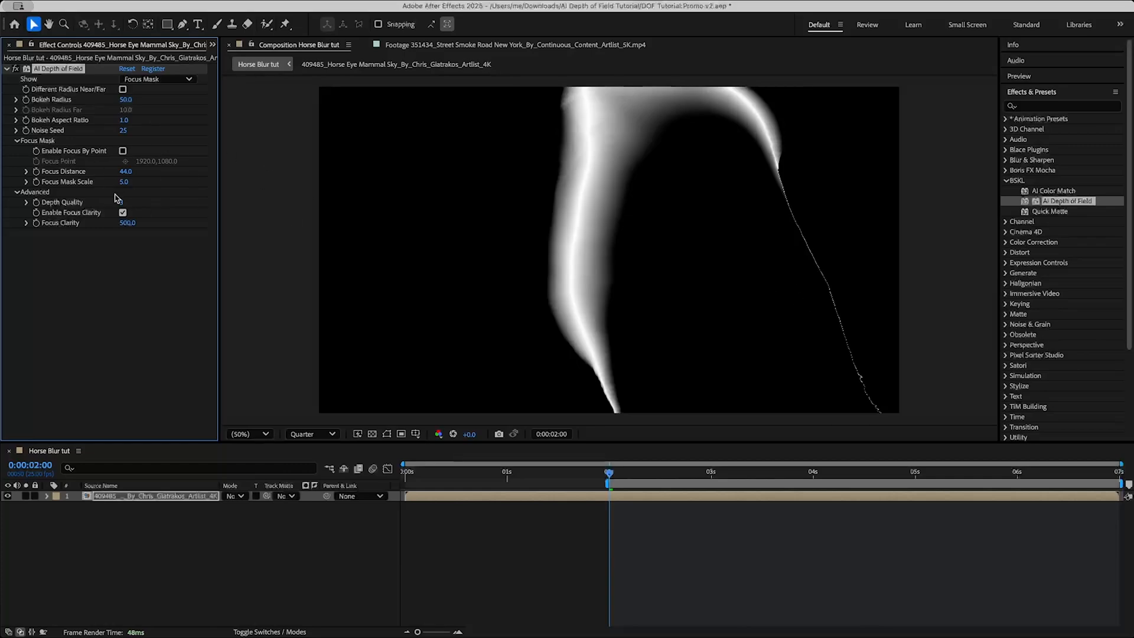
Toggle Show between Bokeh and Focus Mask to check the mask at a later frame
left_click(157, 79)
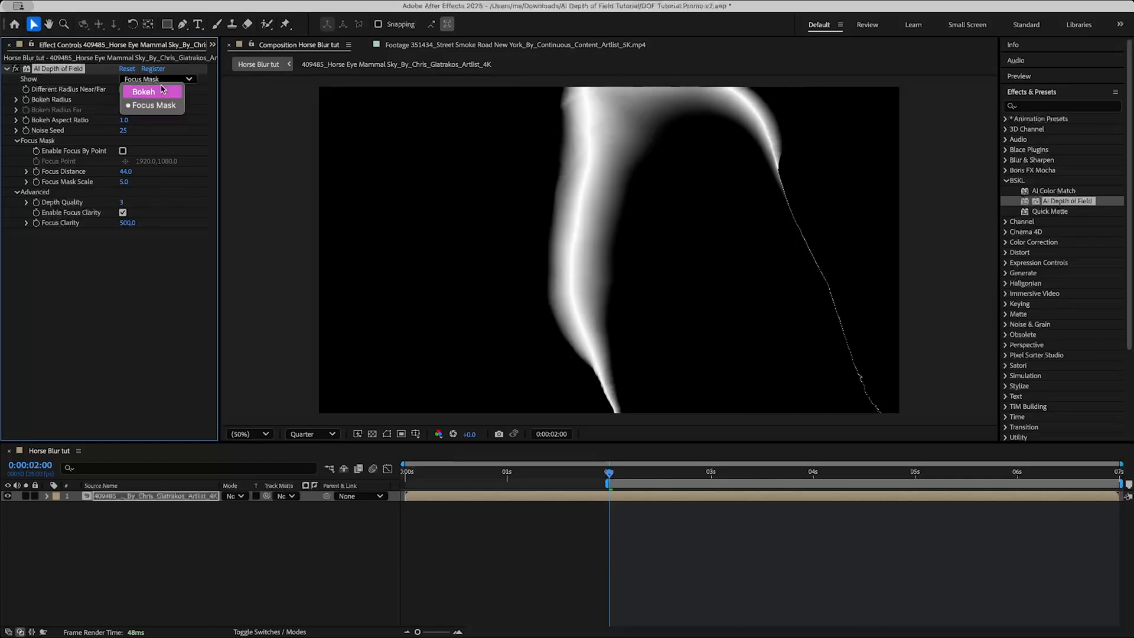
left_click(143, 90)
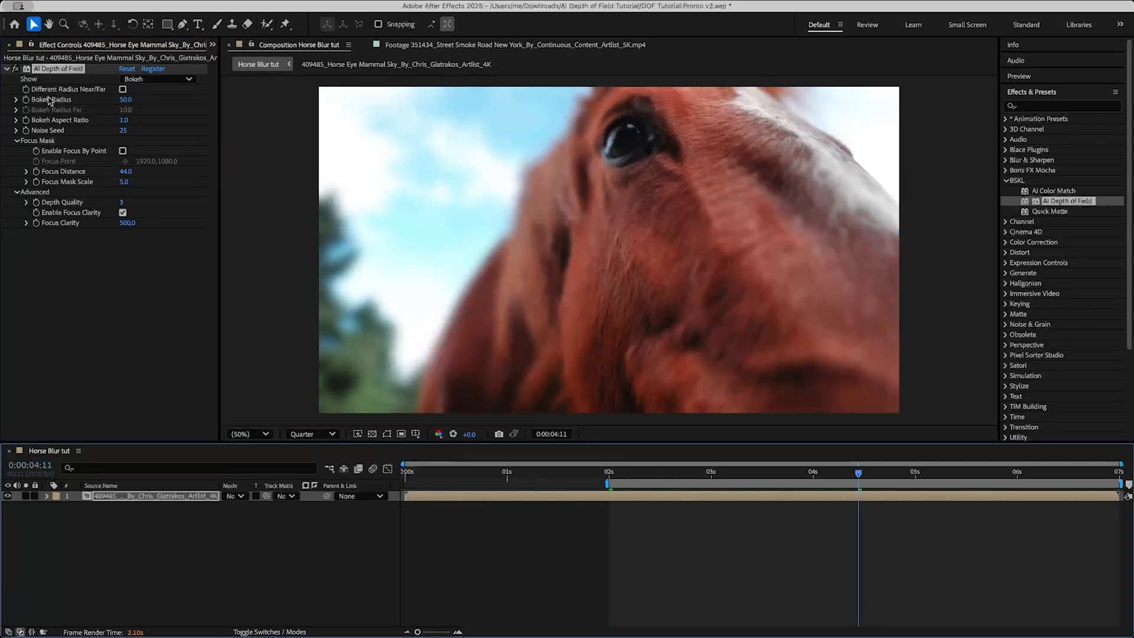
left_click(156, 79)
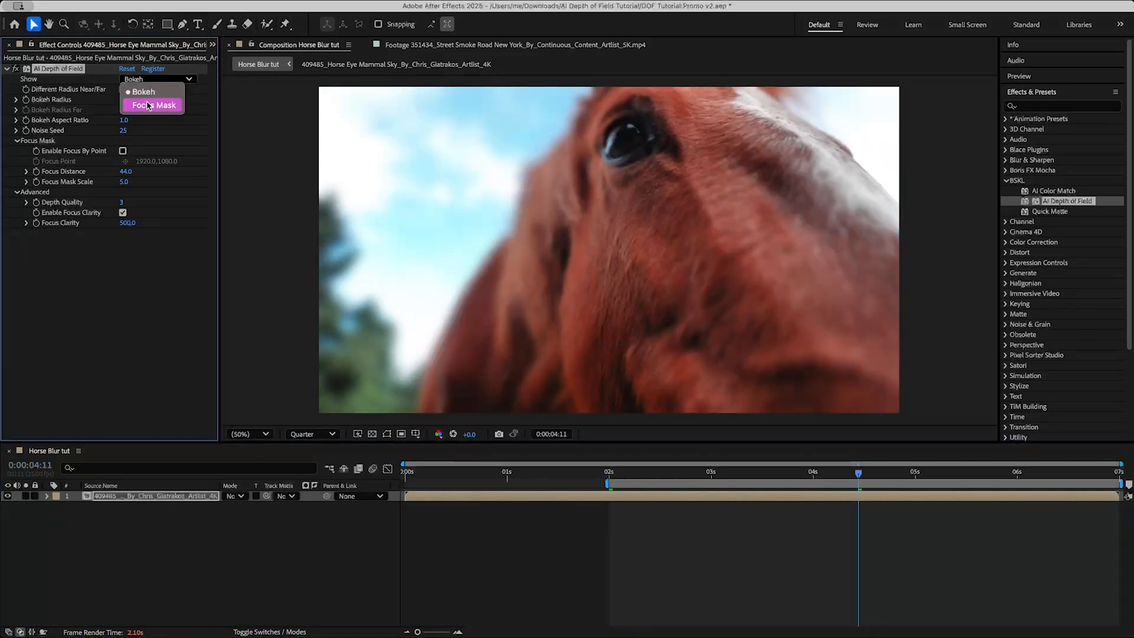
left_click(154, 106)
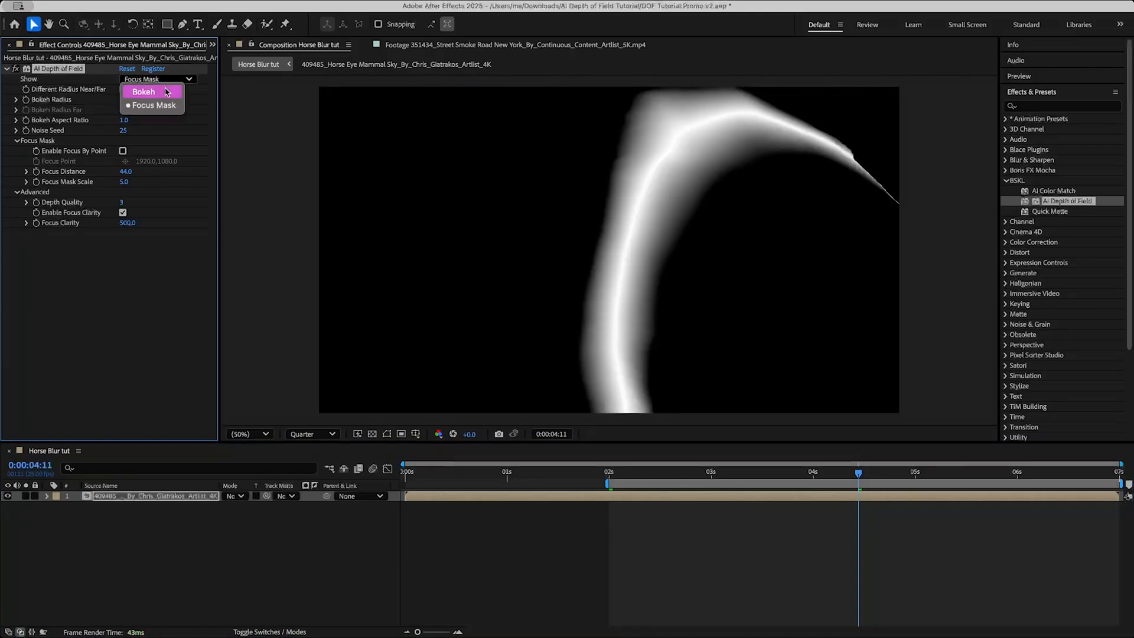
left_click(143, 91)
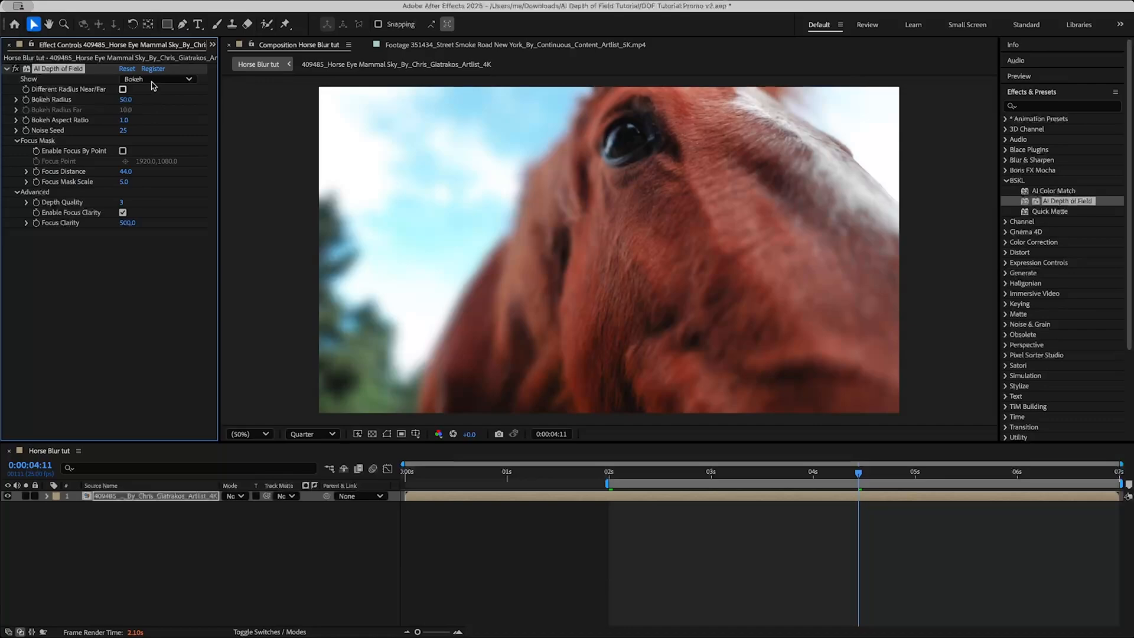
left_click(158, 79)
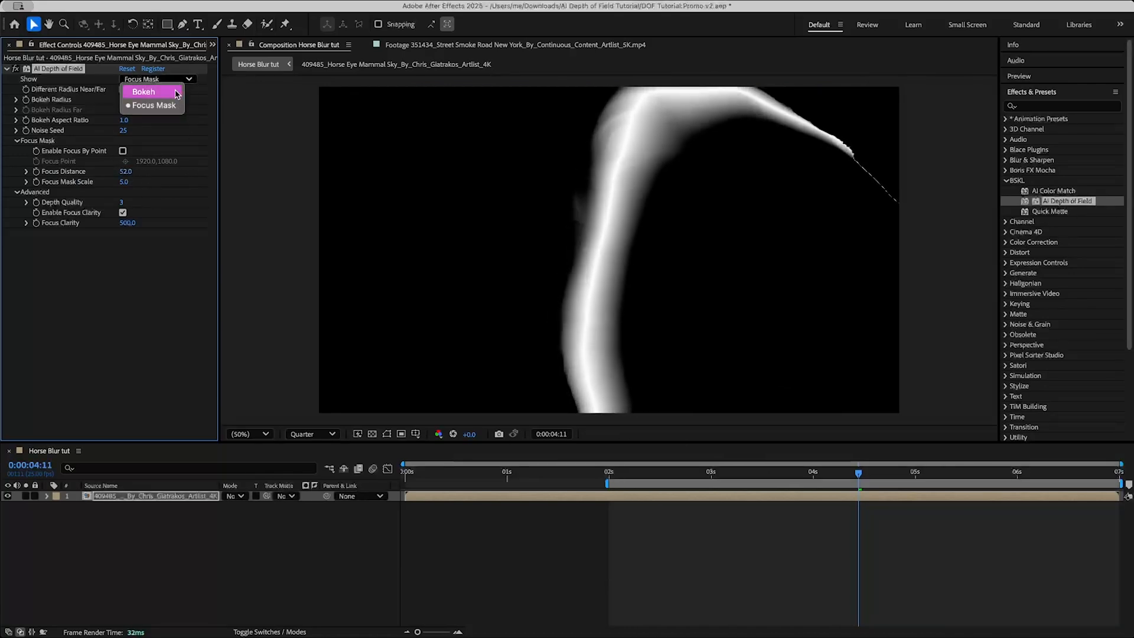
left_click(142, 91)
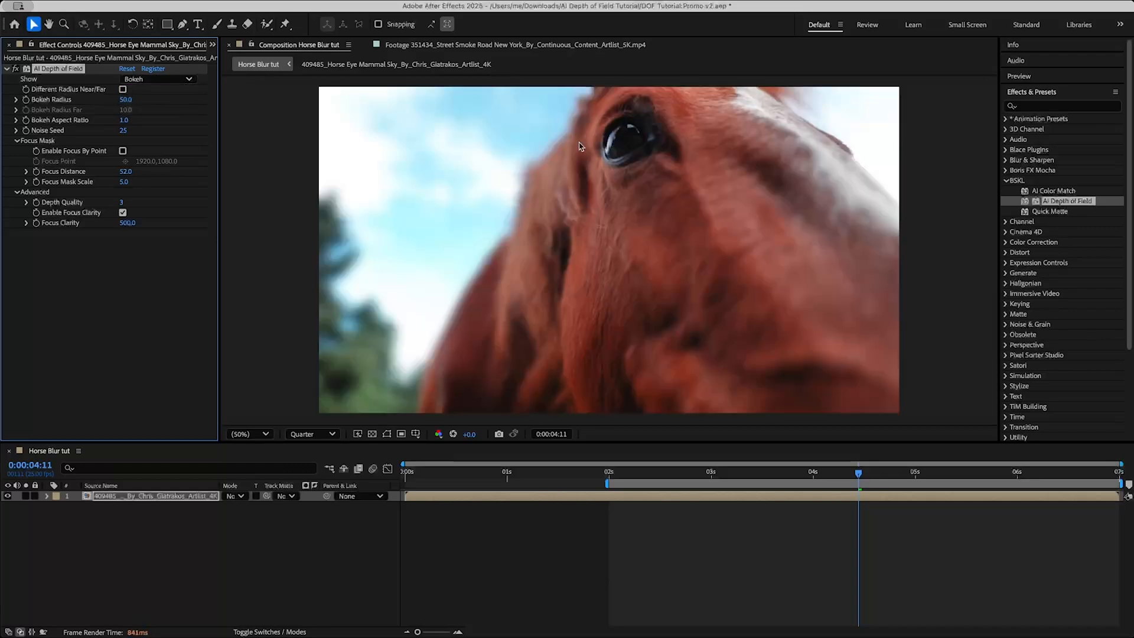
mouse_move(640, 173)
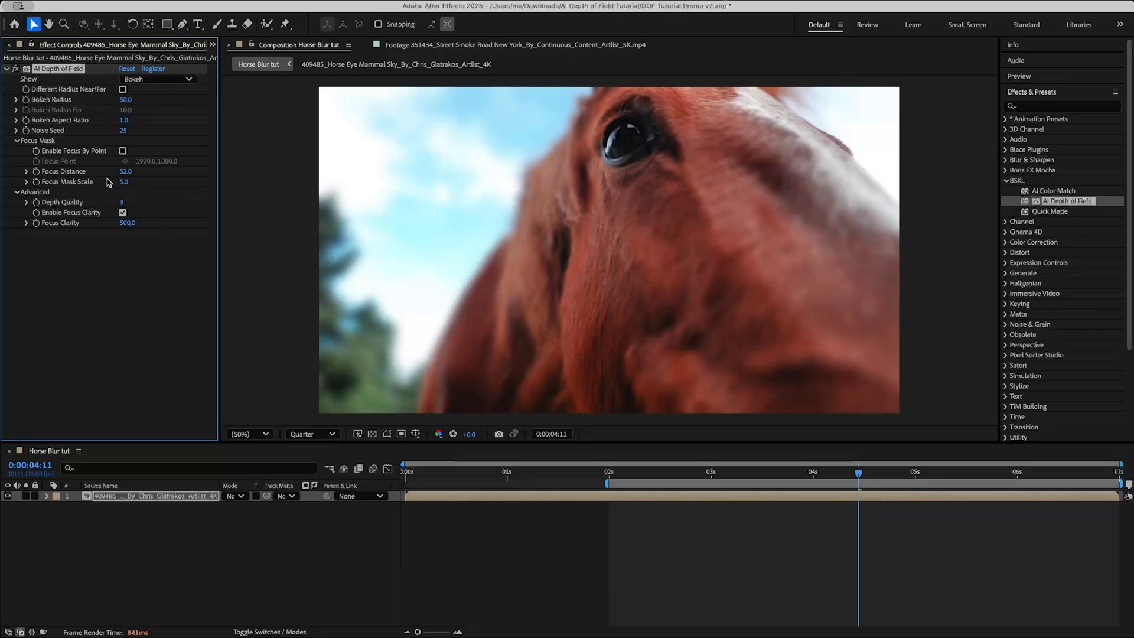
Show the Focus Mask and enable focusing at a specific point
left_click(157, 79)
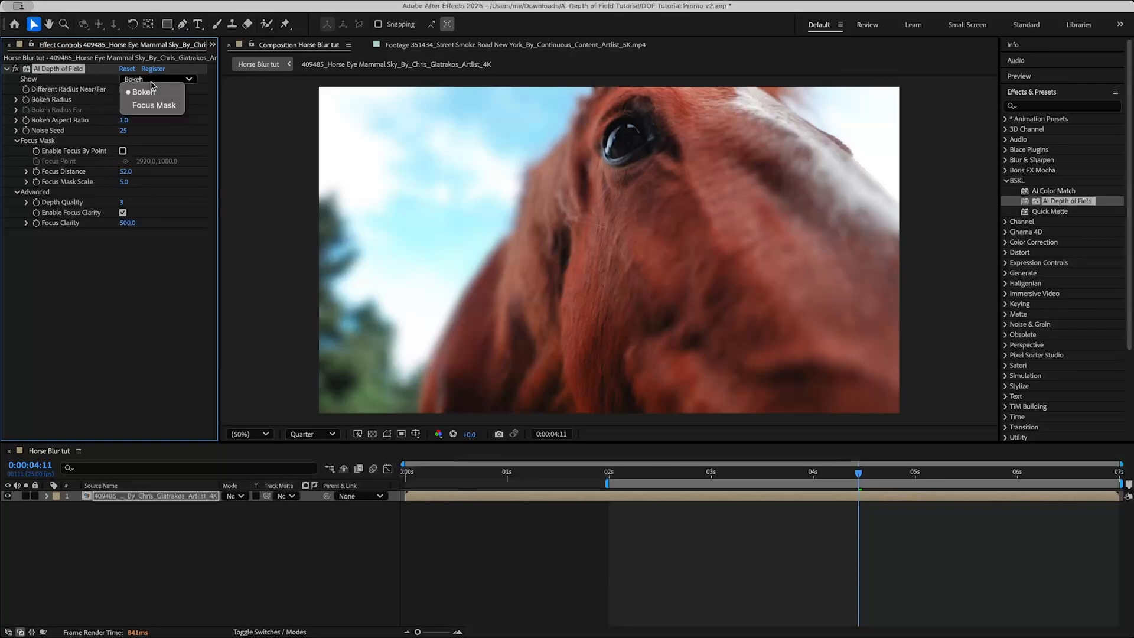
left_click(154, 105)
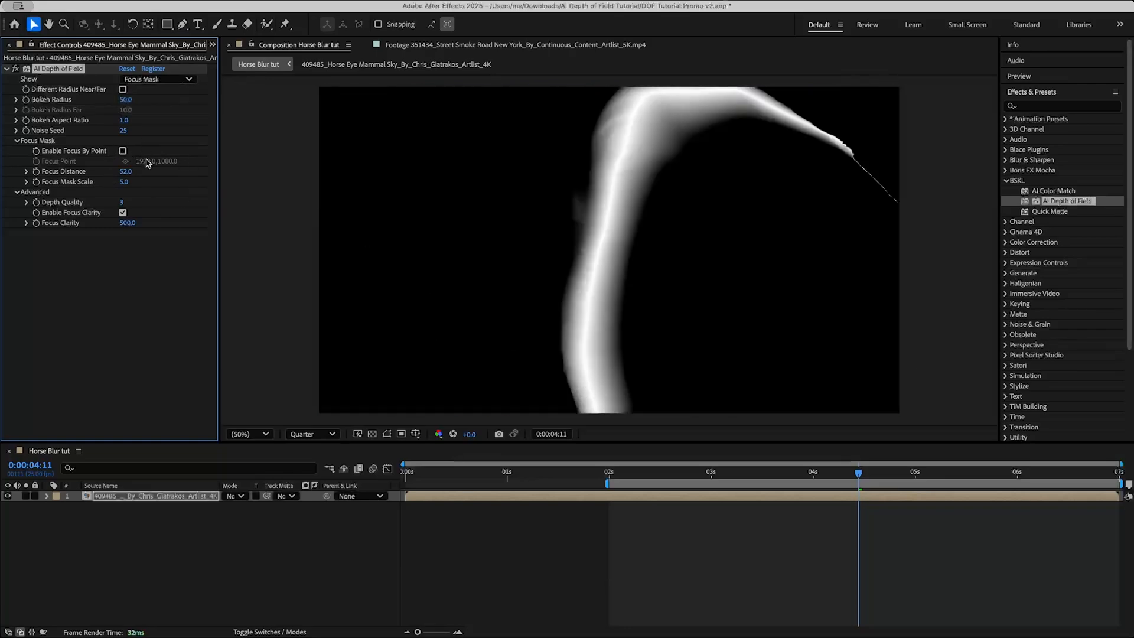
left_click(122, 150)
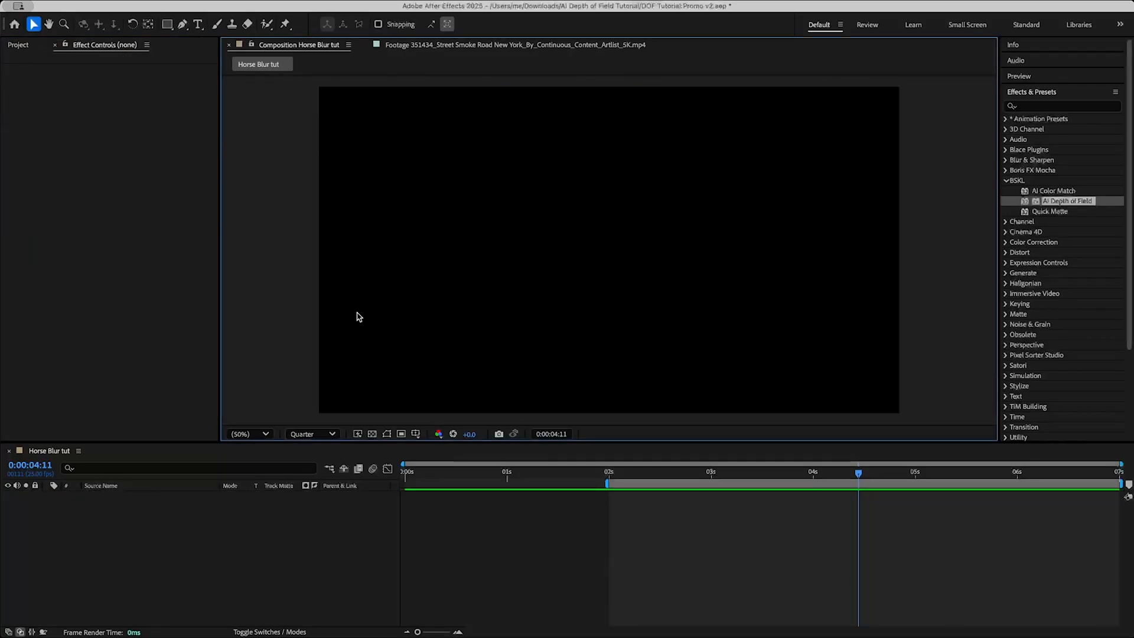
mouse_move(283, 548)
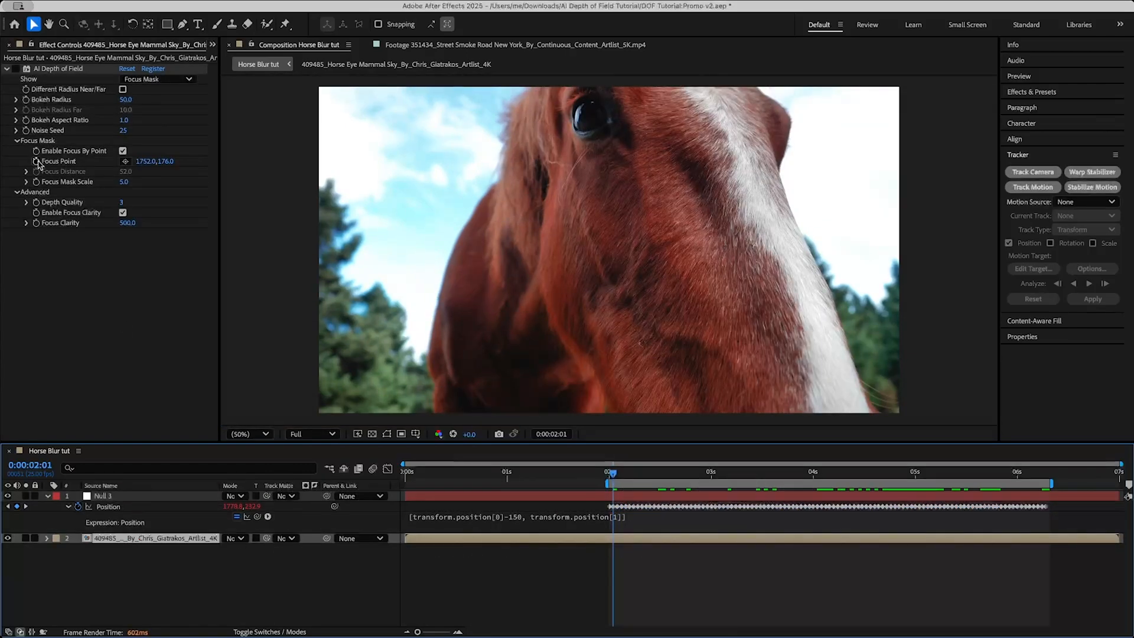
Collapse Null 1, set Show back to Bokeh and preview the tracked focus later in the clip
left_click(57, 498)
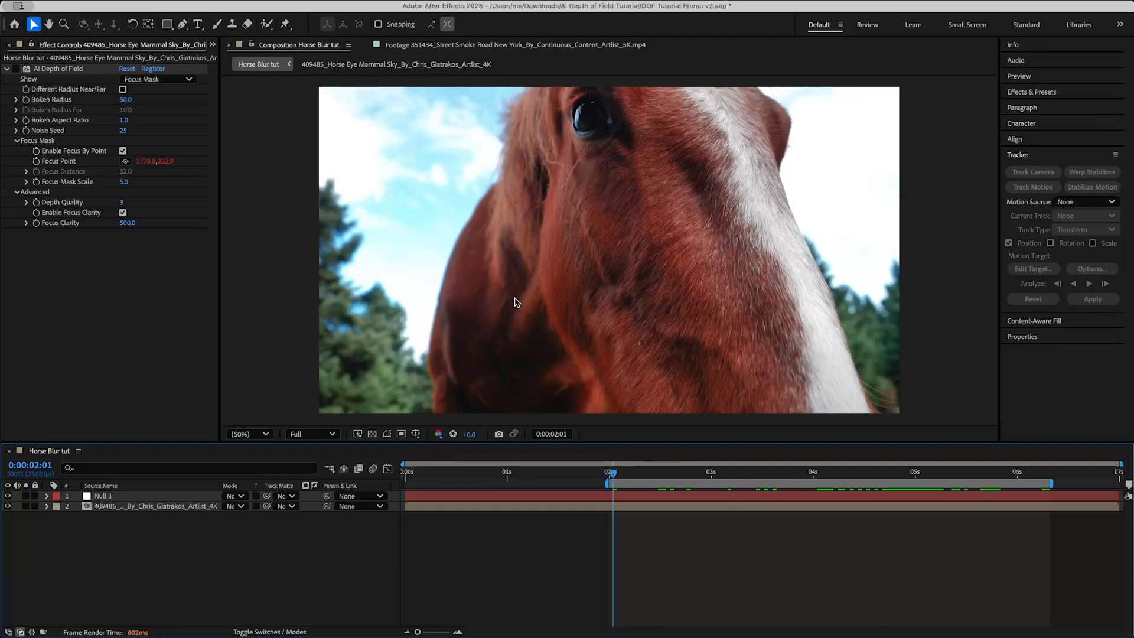
left_click(157, 78)
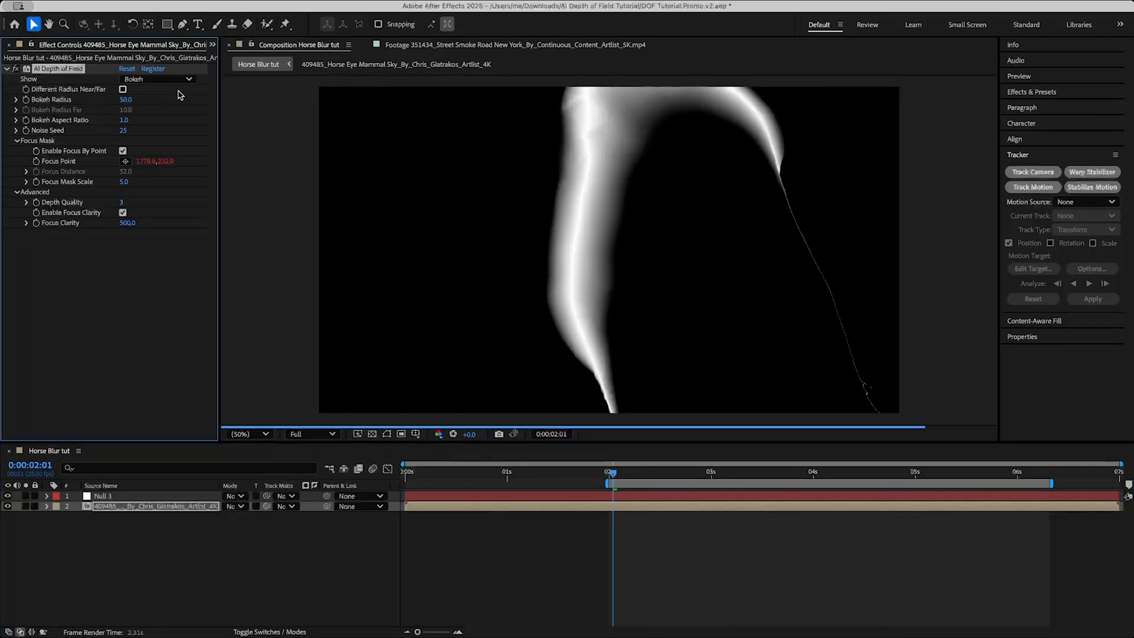
mouse_move(390, 170)
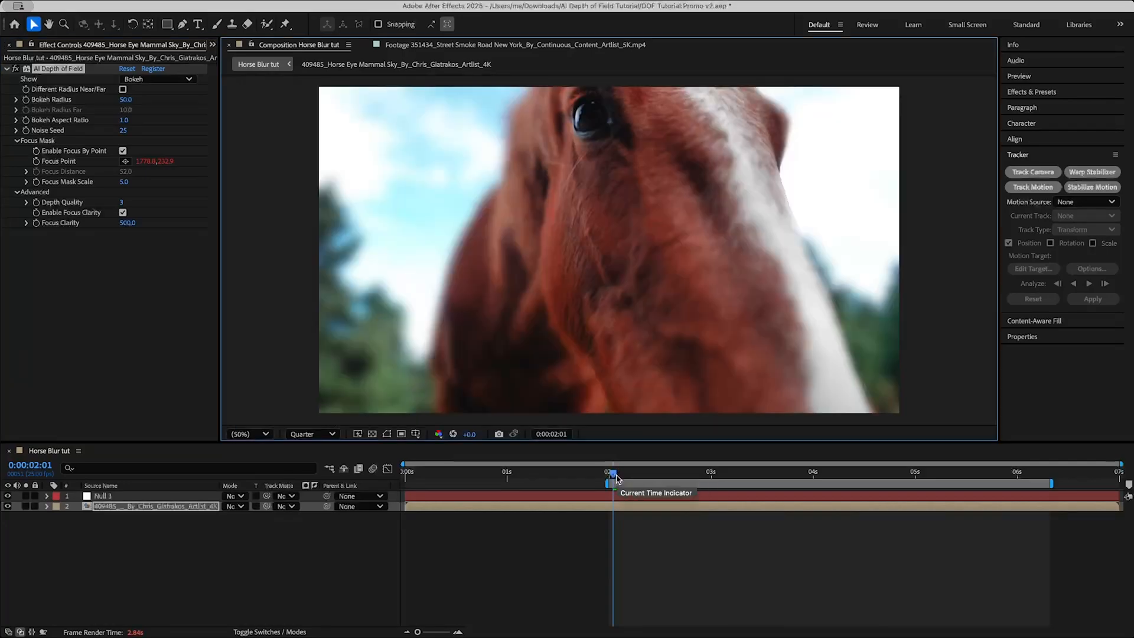
mouse_move(547, 110)
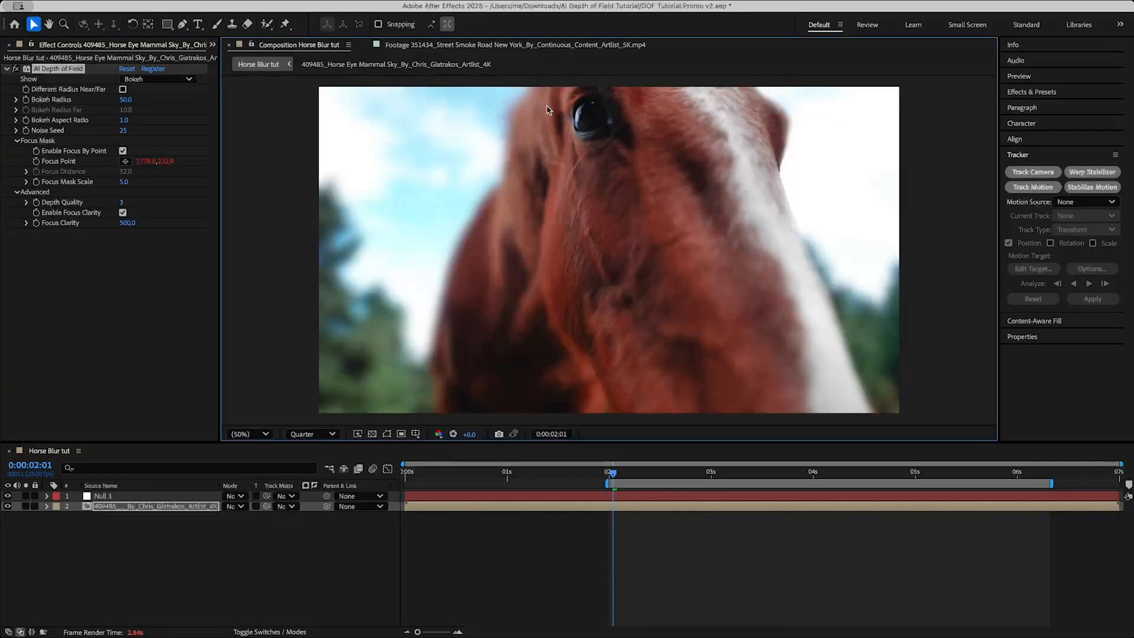
left_click(898, 471)
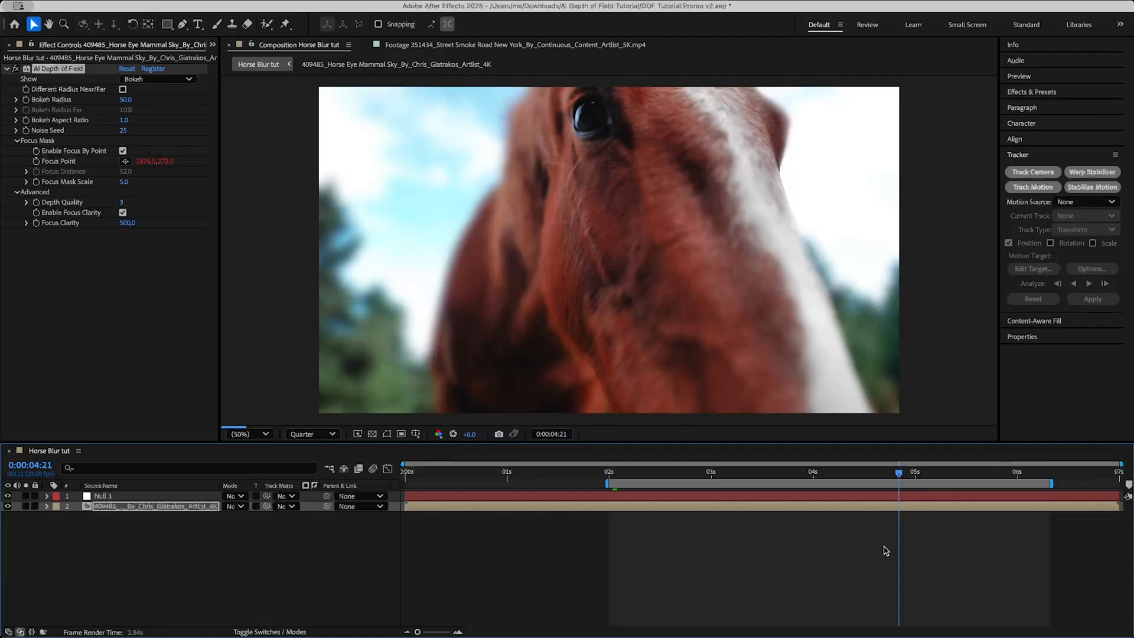
mouse_move(827, 473)
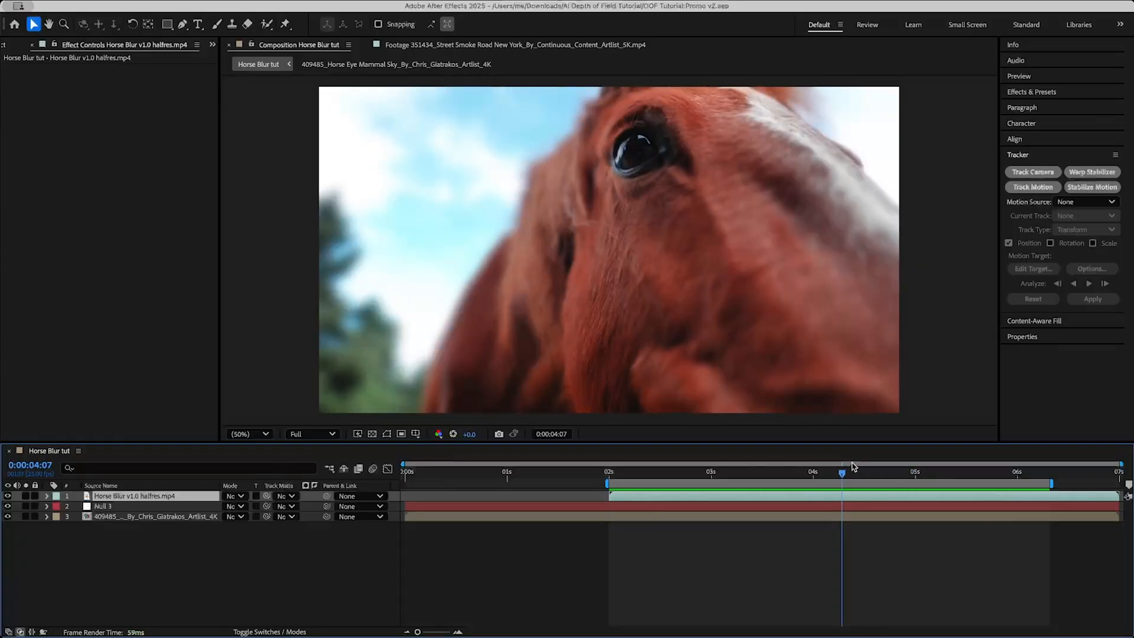
Scrub through the rendered Horse Blur v1.0 halfres clip in the timeline
left_click(195, 450)
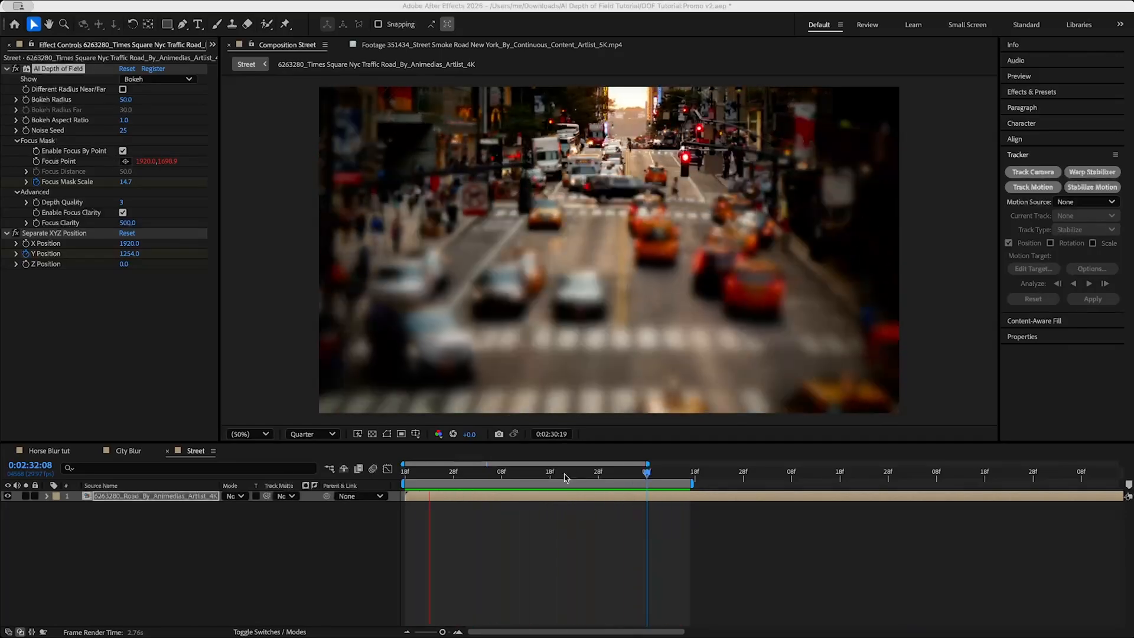
Review the eased Y Position value curve in the Graph Editor and check focus near the move's end
left_click(458, 471)
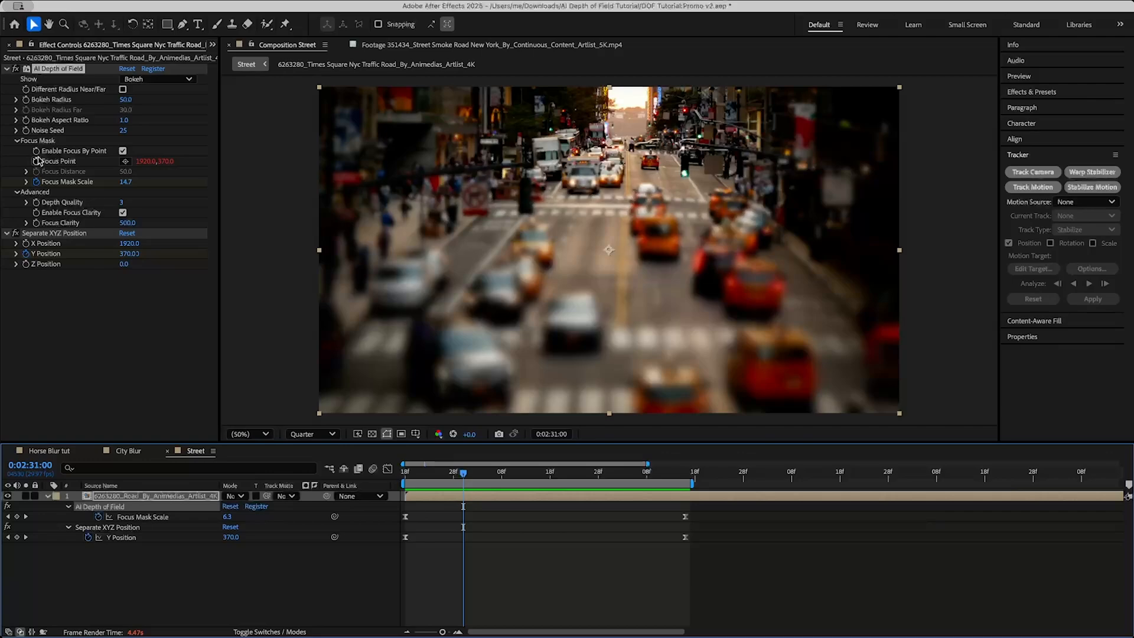
left_click(47, 496)
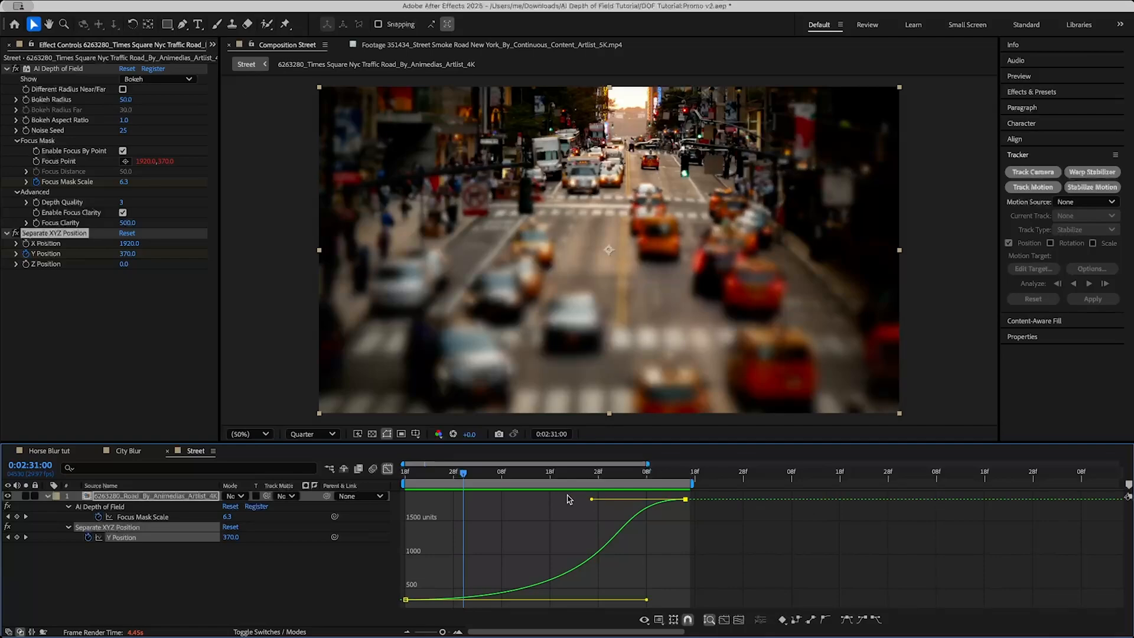
left_click(452, 477)
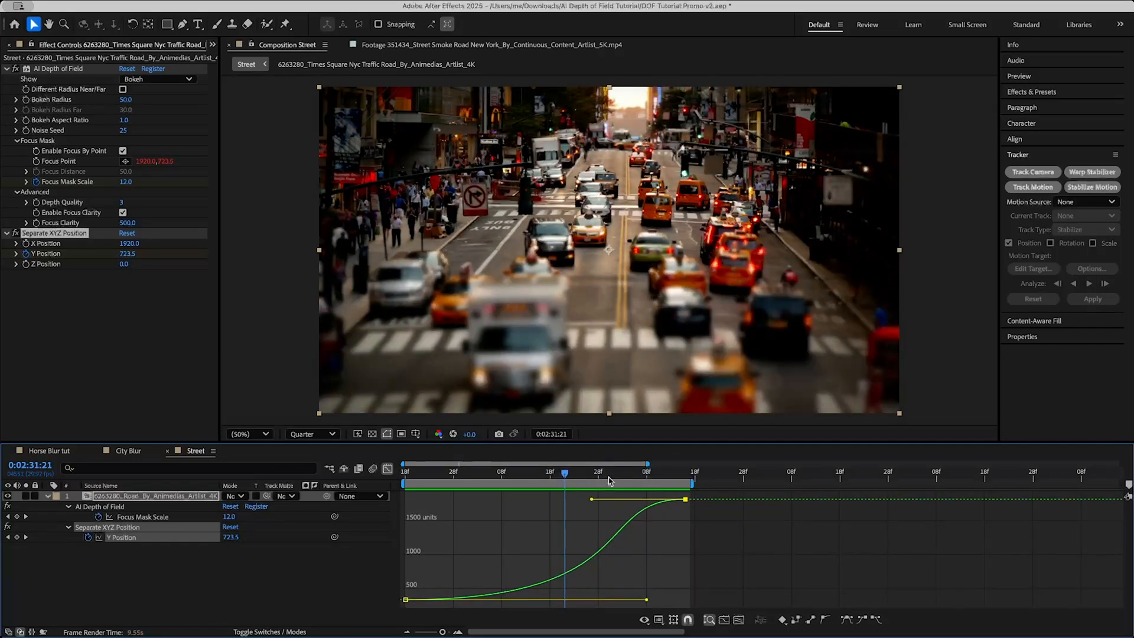
mouse_move(428, 476)
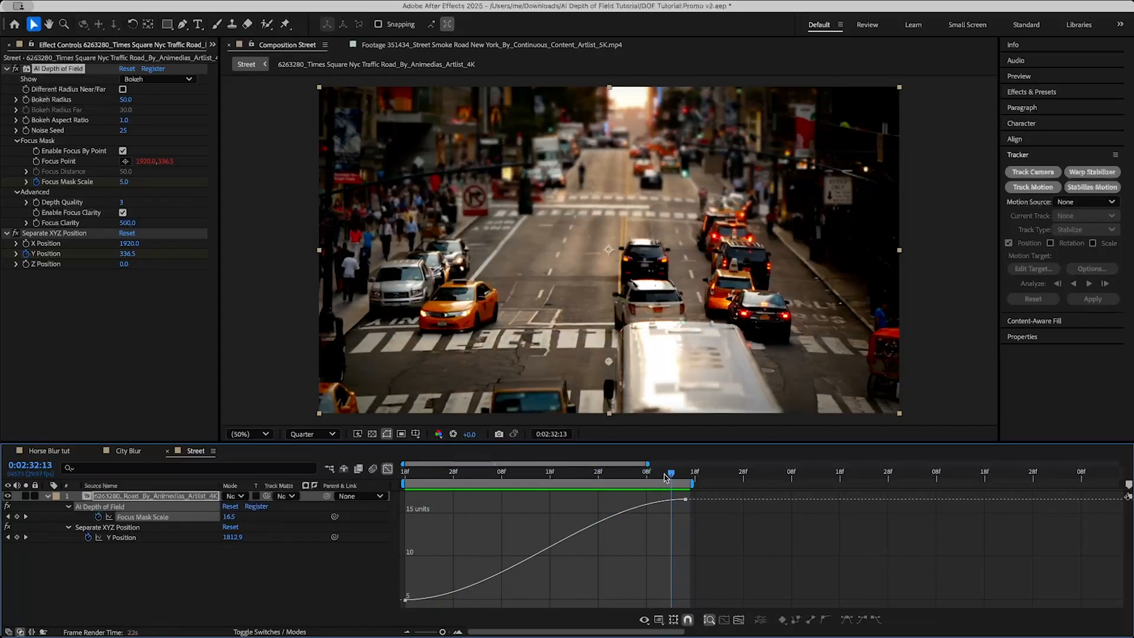
left_click(570, 471)
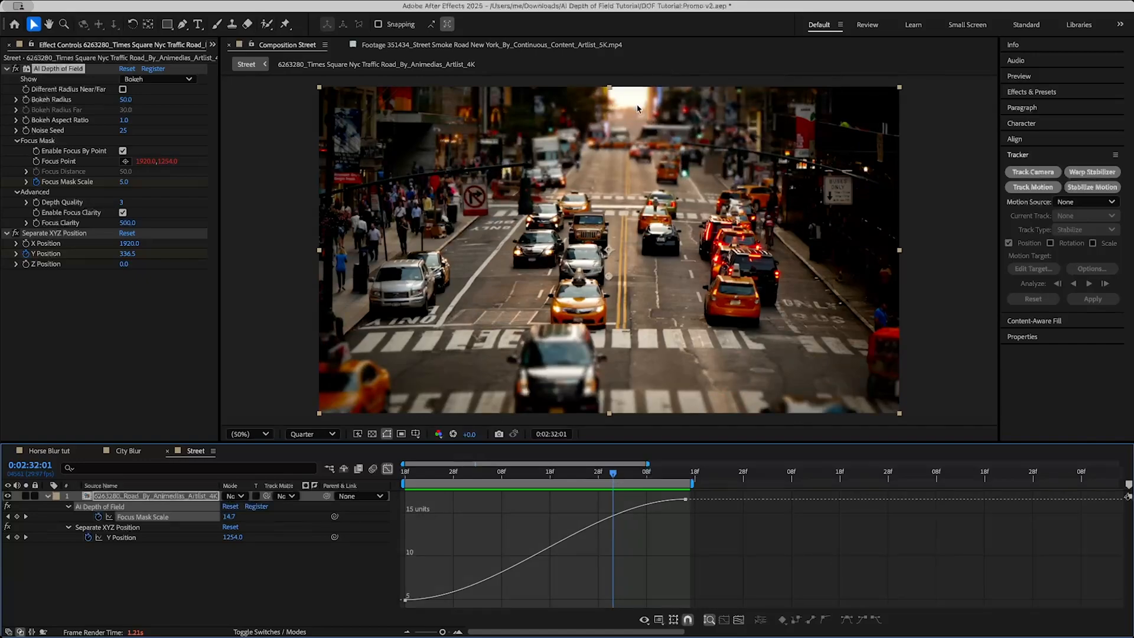
mouse_move(741, 244)
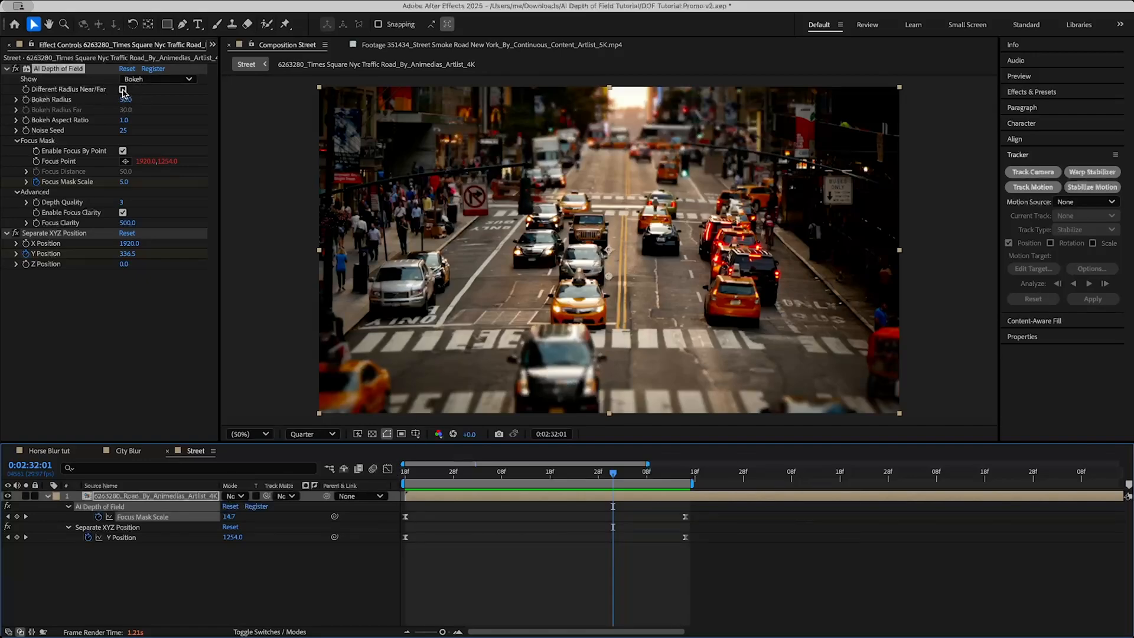
Enable Different Radius Near/Far with near radius 50, then reopen the Horse Blur tut comp
left_click(122, 89)
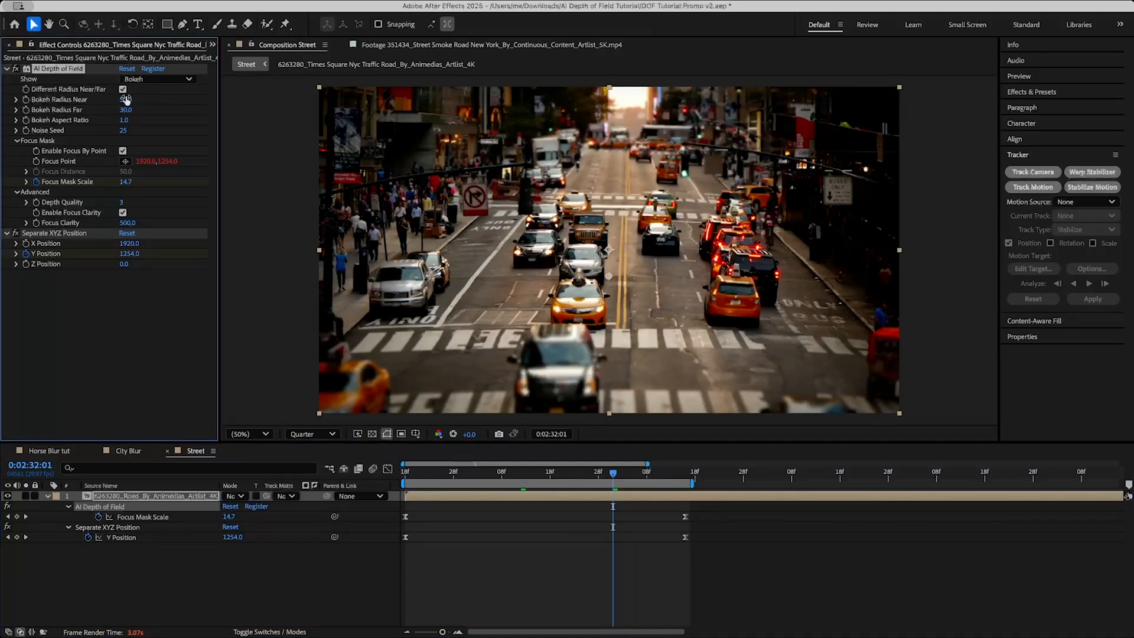
left_click(123, 89)
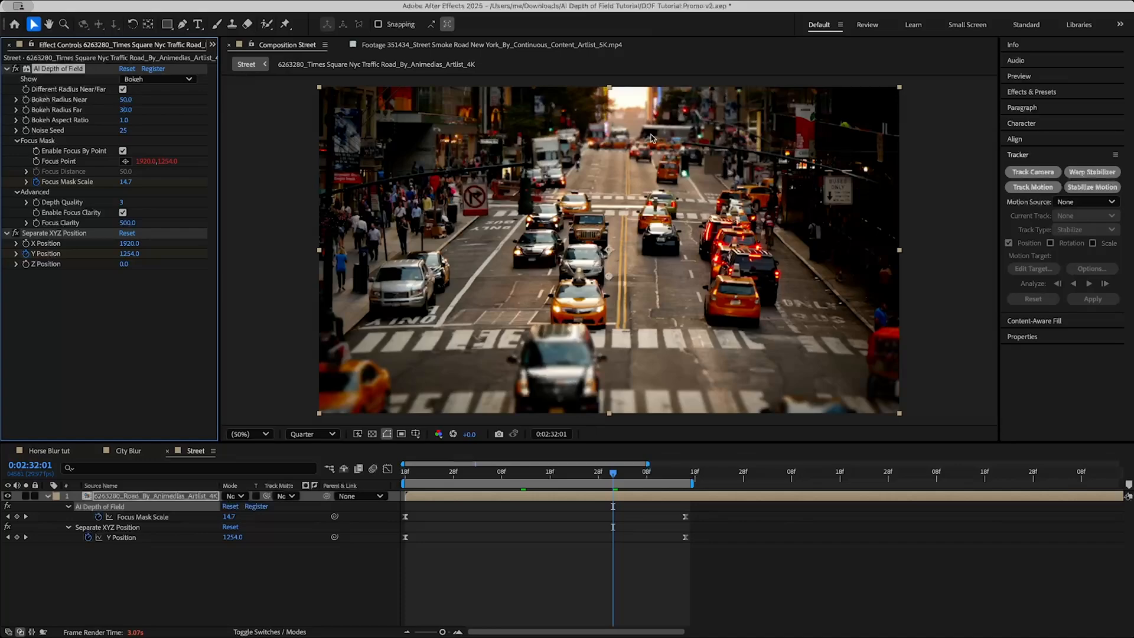
mouse_move(613, 290)
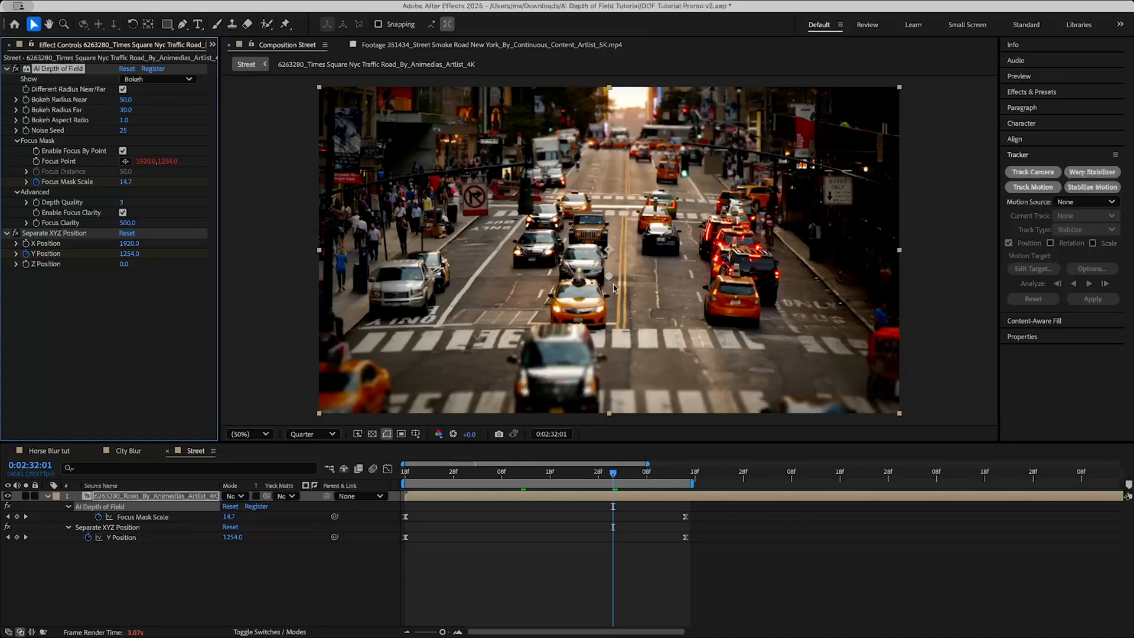
left_click(47, 450)
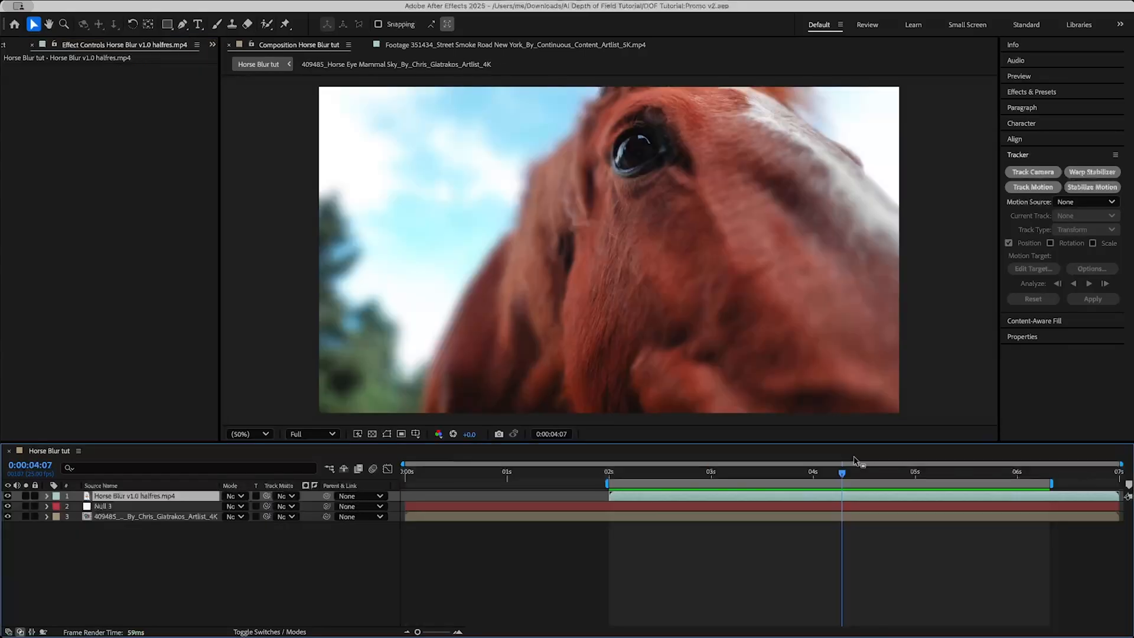